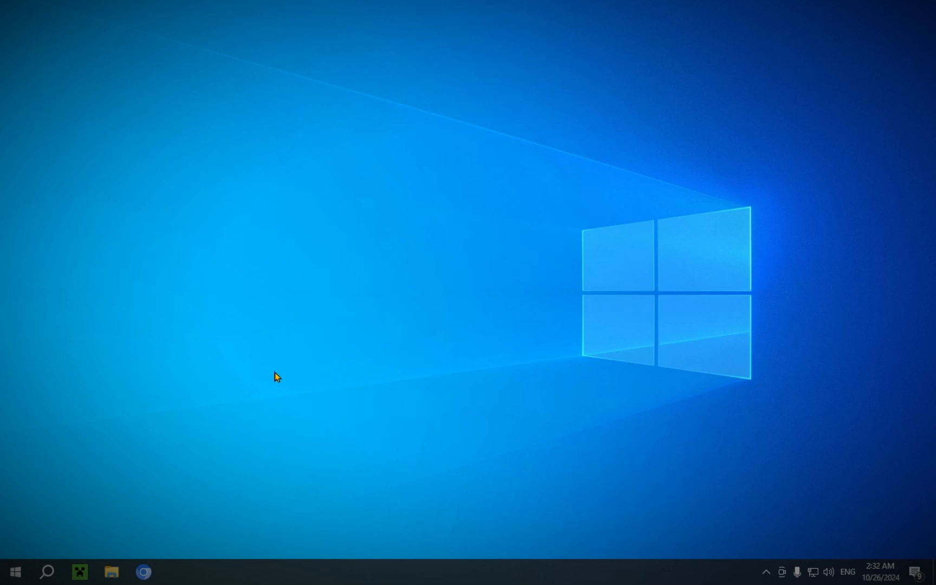
mouse_move(169, 513)
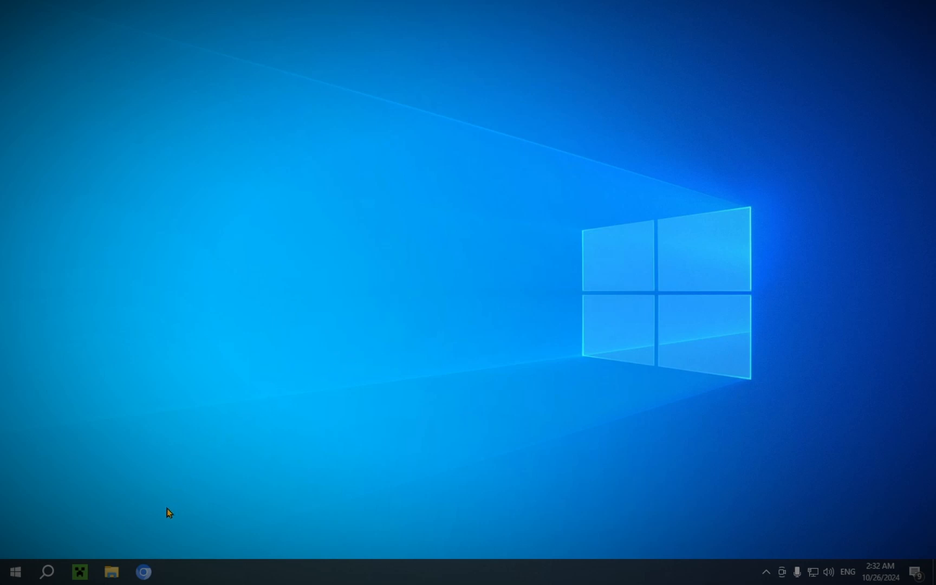
mouse_move(156, 535)
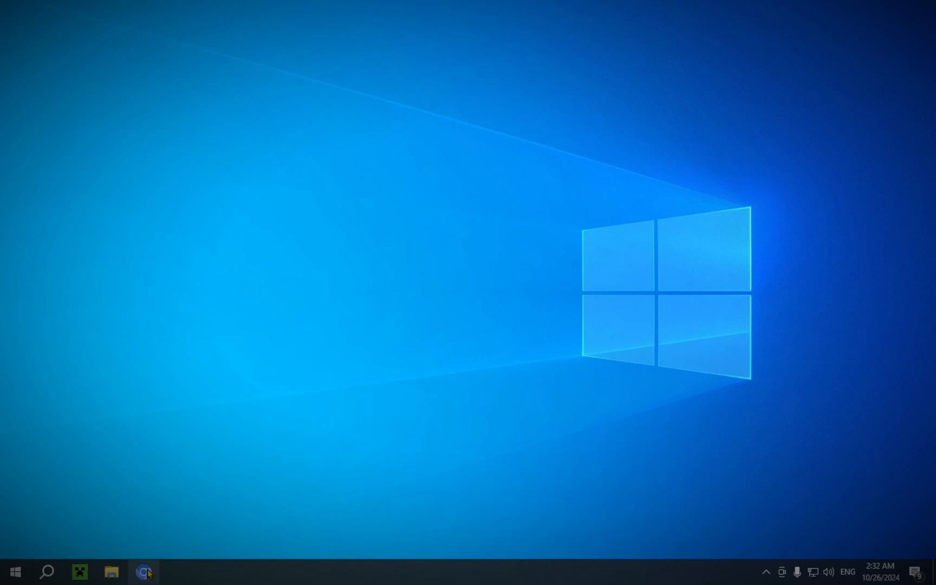
Step: Launch Chromium maximized, search Google for 'faithful 32x' and dismiss the cookie consent
left_click(142, 571)
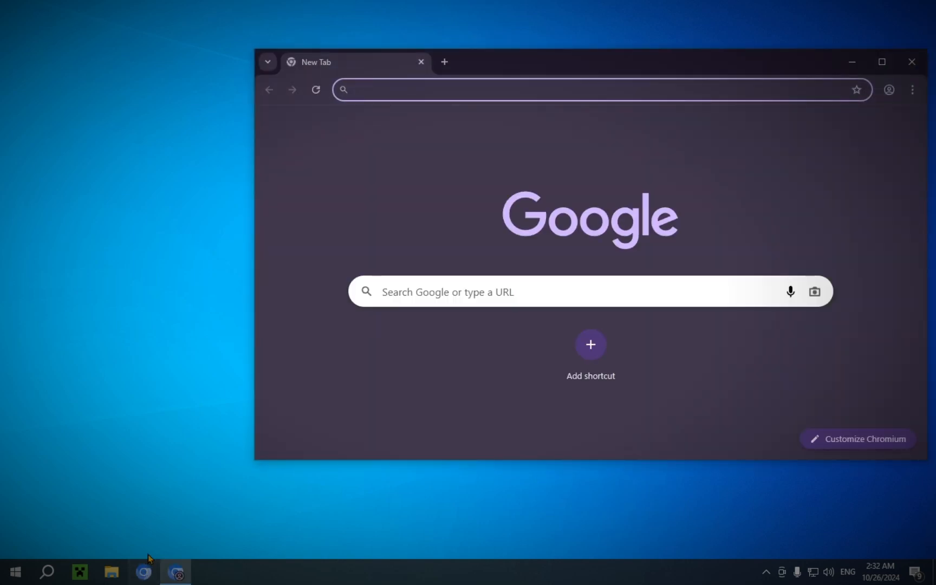
left_click(882, 62)
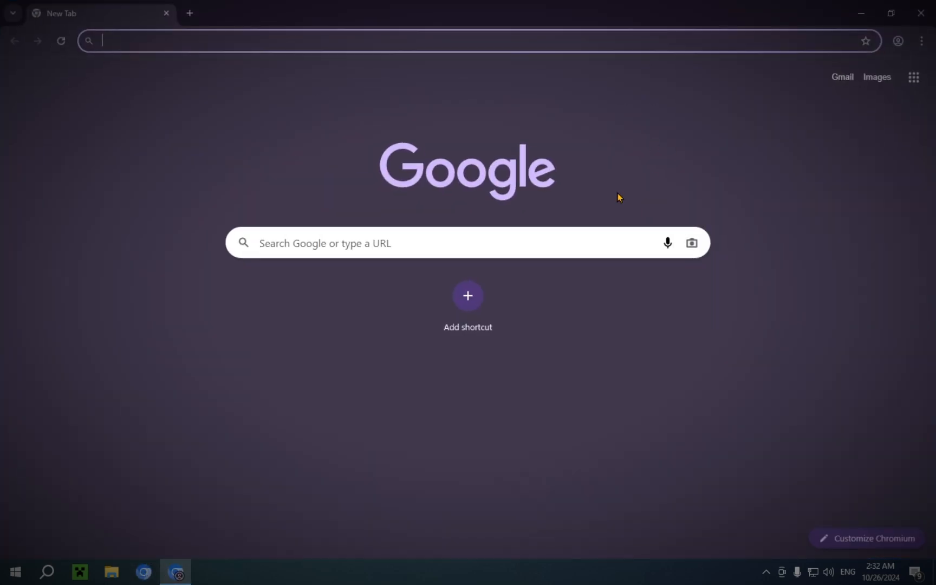
mouse_move(645, 280)
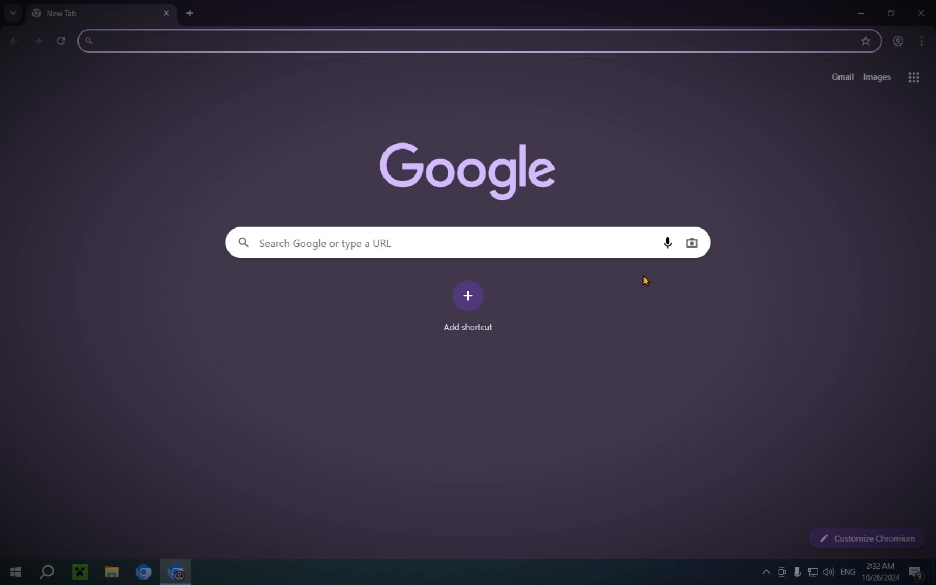
type("Faithful")
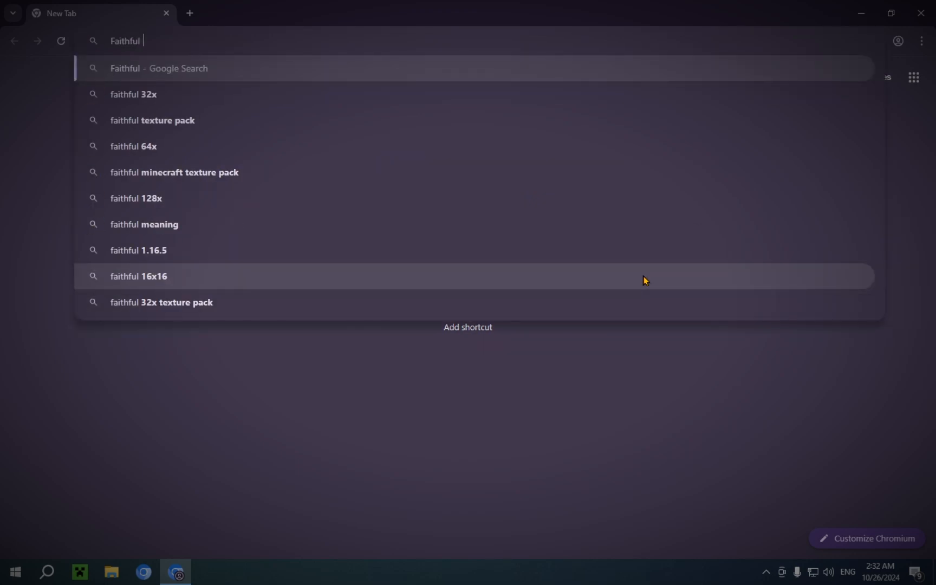
left_click(134, 95)
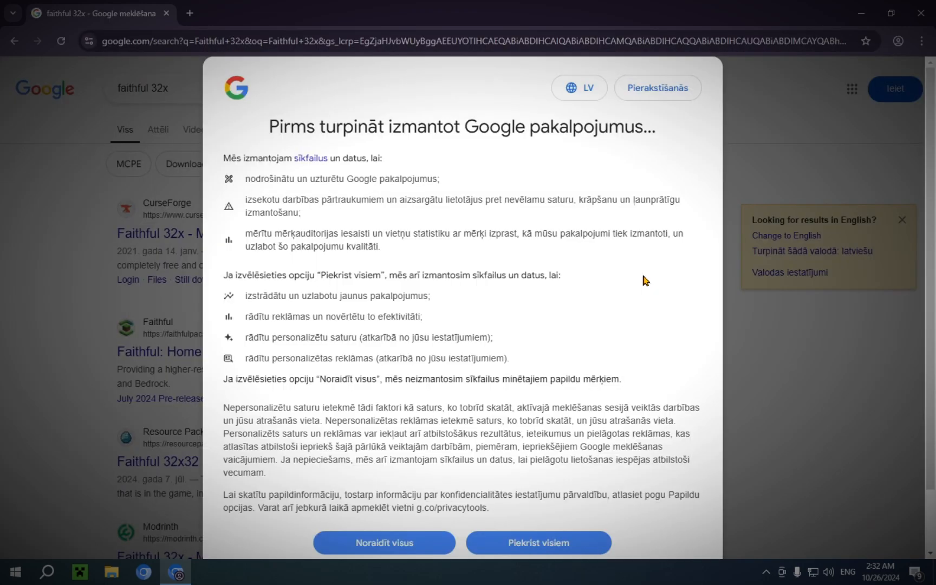
left_click(537, 542)
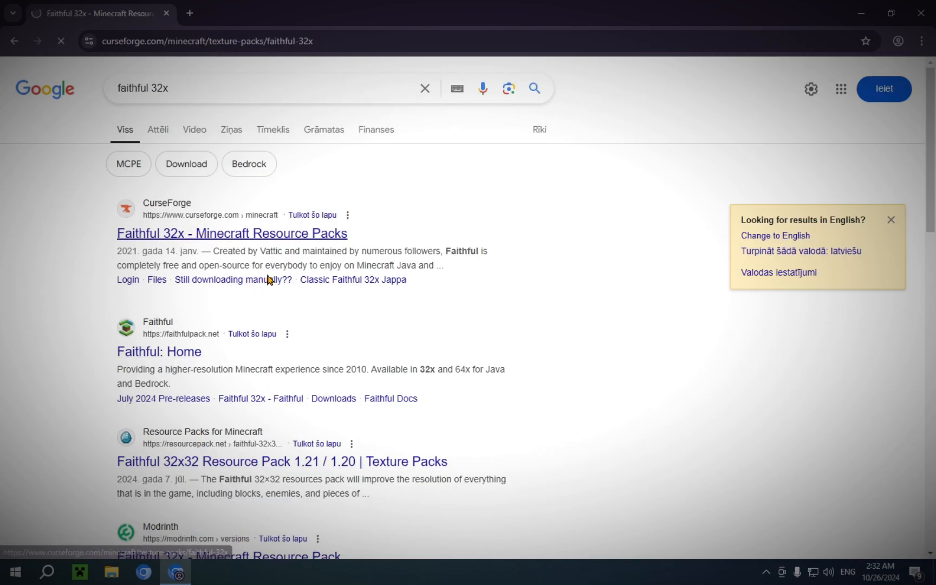
Step: Download the Faithful 32x 1.21 zip from CurseForge and verify it finished in Downloads
left_click(232, 233)
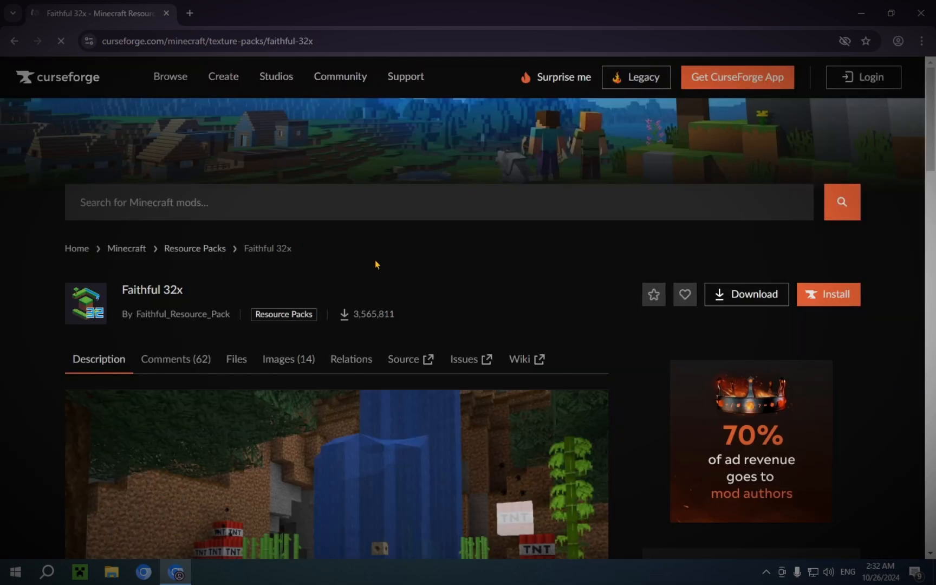
left_click(745, 293)
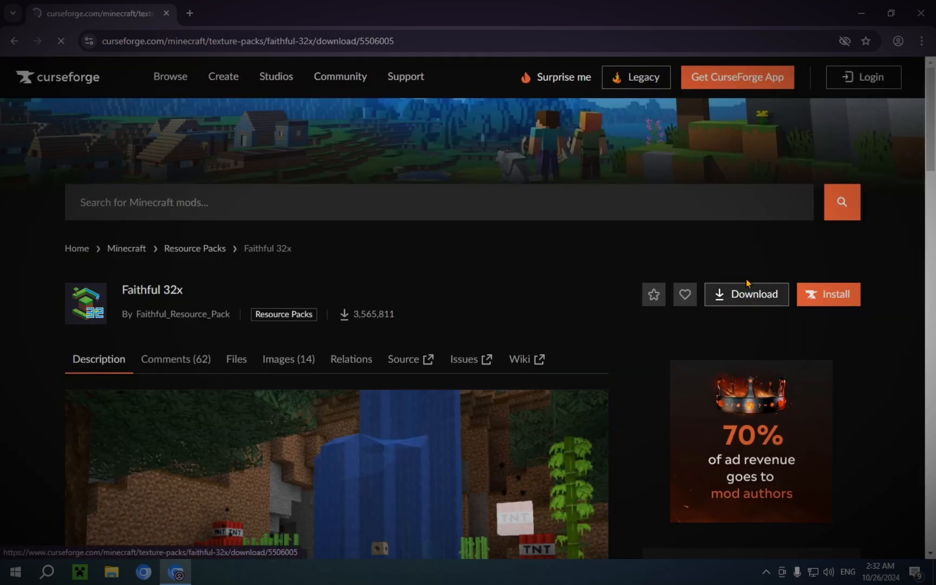
left_click(746, 294)
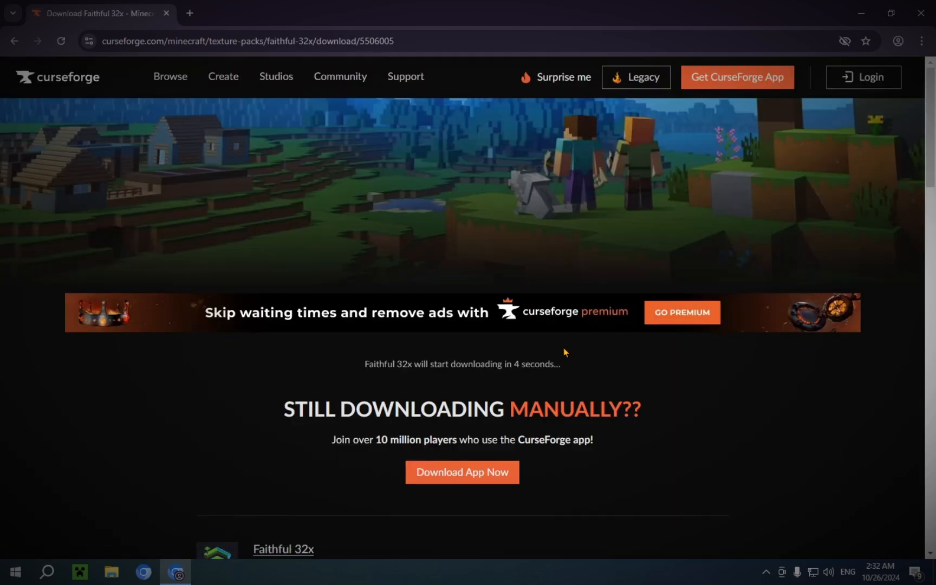
mouse_move(618, 441)
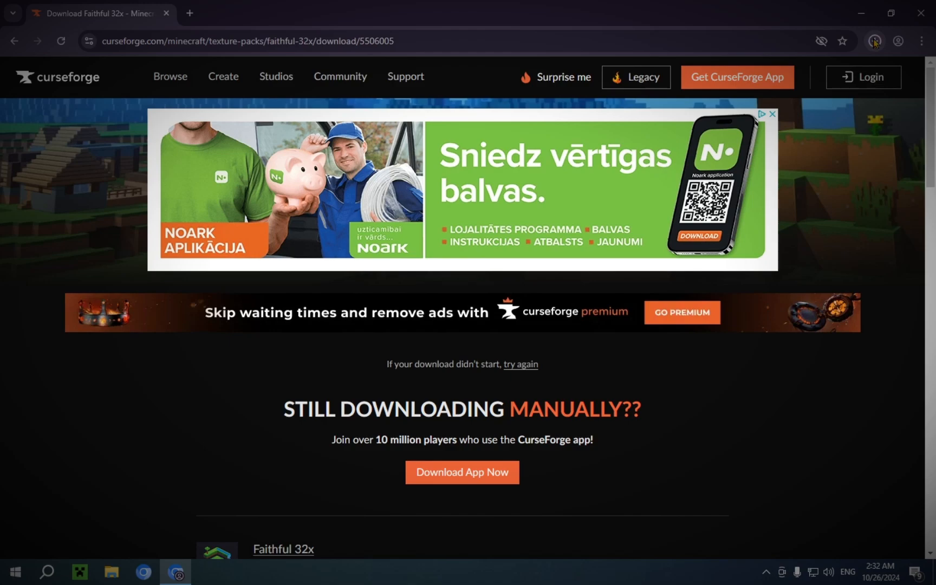
left_click(875, 42)
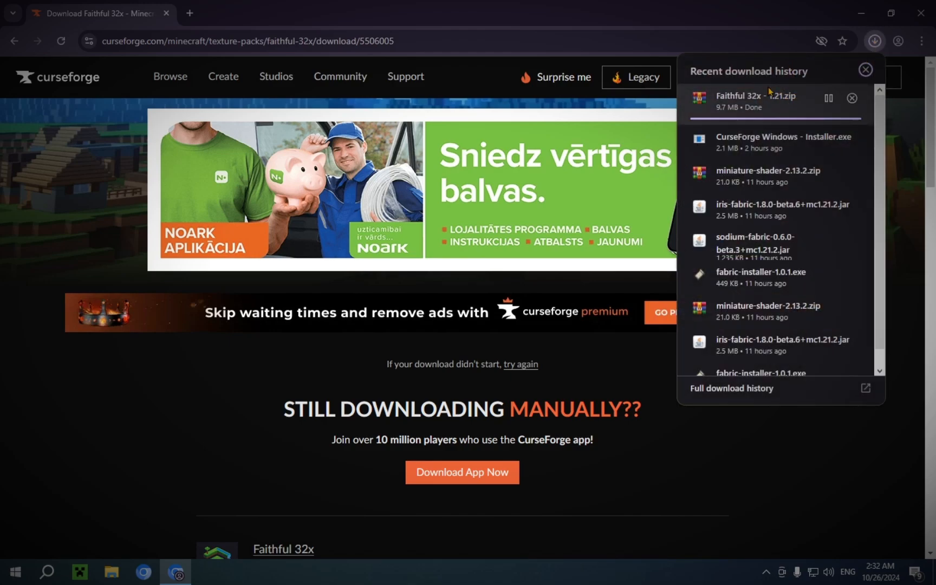
mouse_move(774, 108)
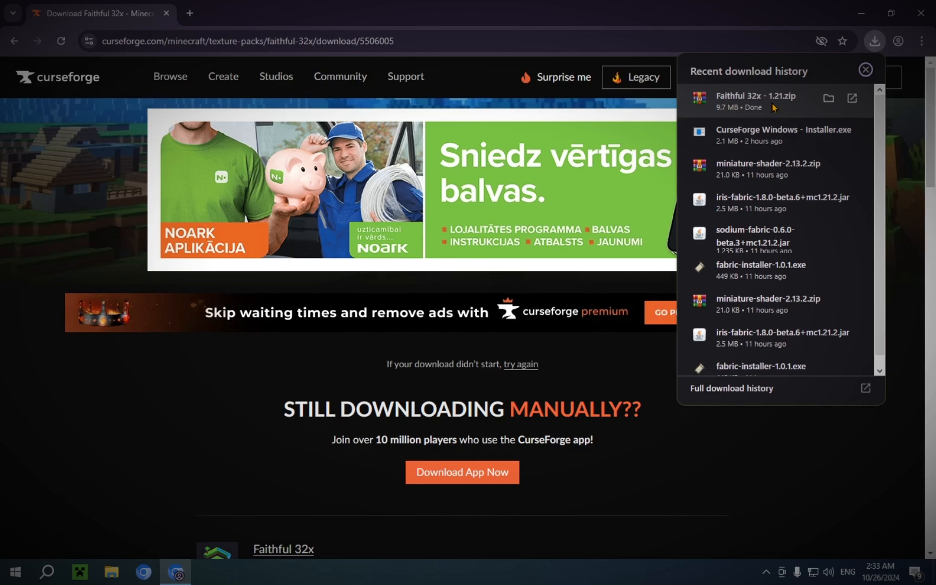
mouse_move(894, 8)
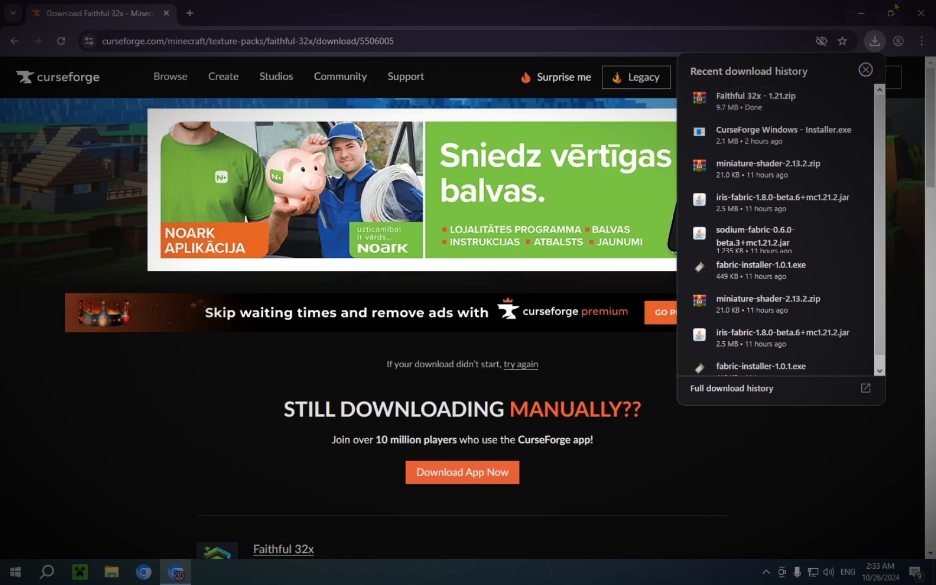
mouse_move(921, 11)
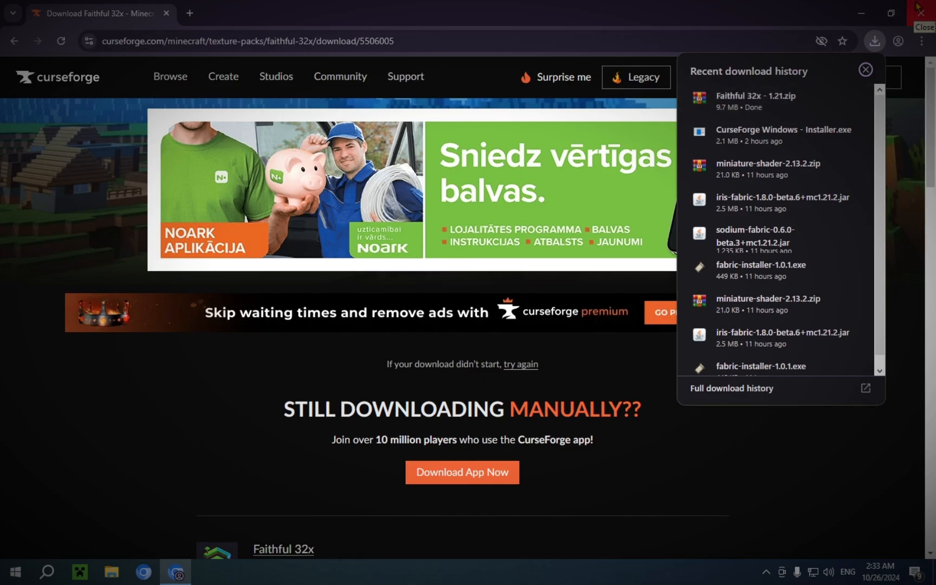
Step: Close the browser window, returning to the Windows desktop
left_click(921, 7)
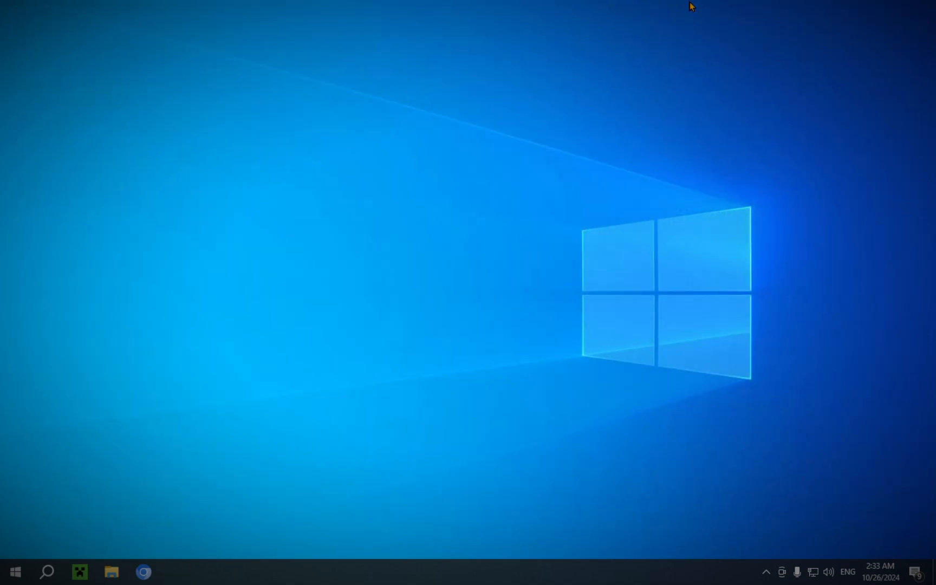
mouse_move(644, 467)
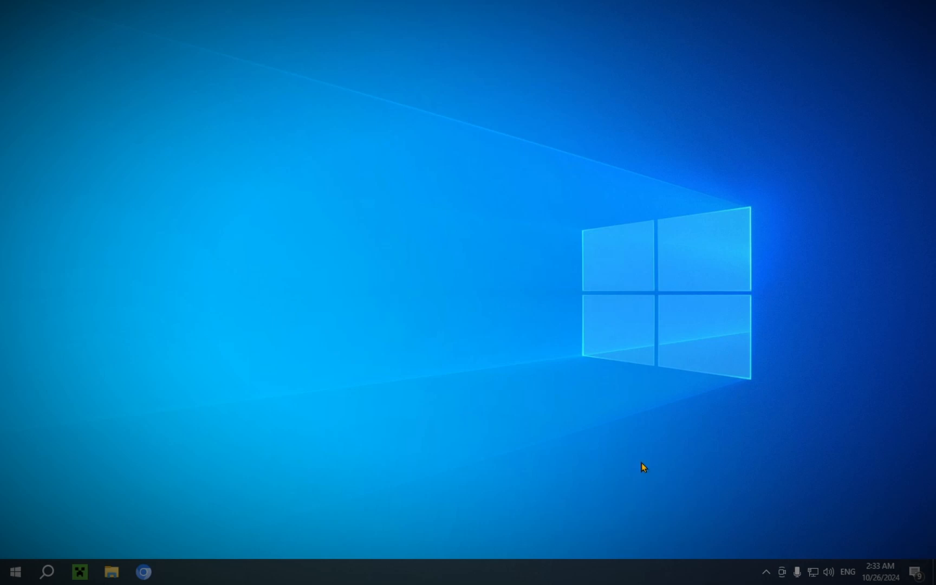
mouse_move(409, 443)
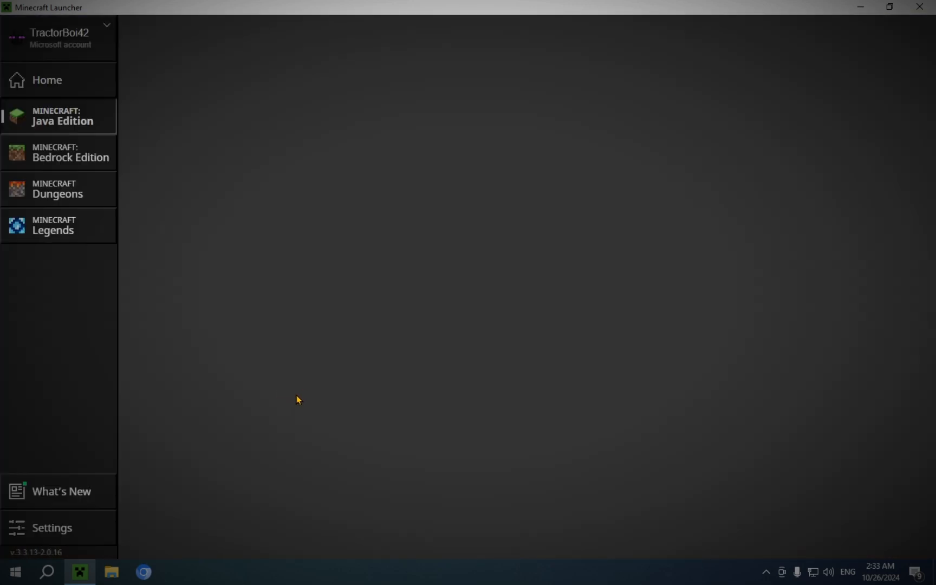
Step: Launch Java Edition using the fabric-loader-1.21.3 installation via PLAY
left_click(58, 116)
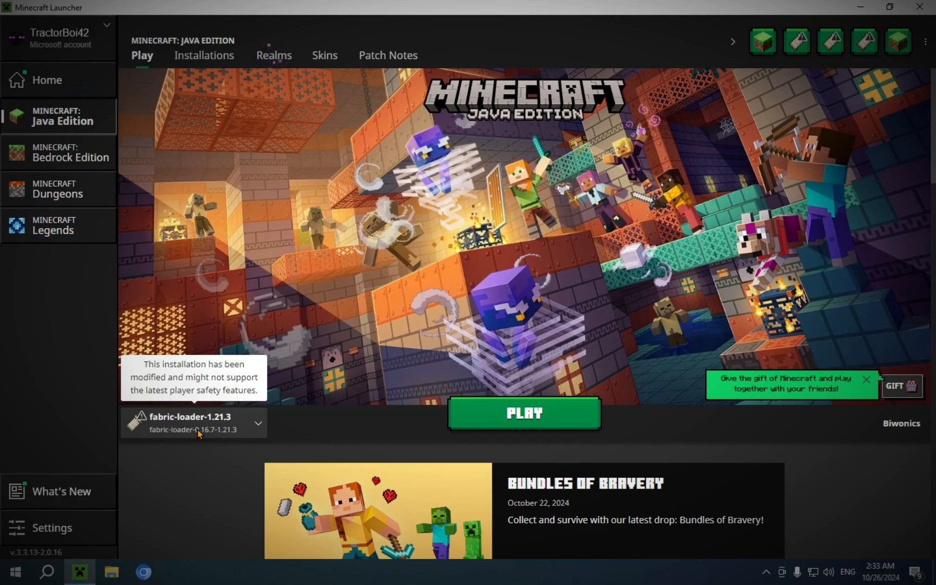
mouse_move(211, 437)
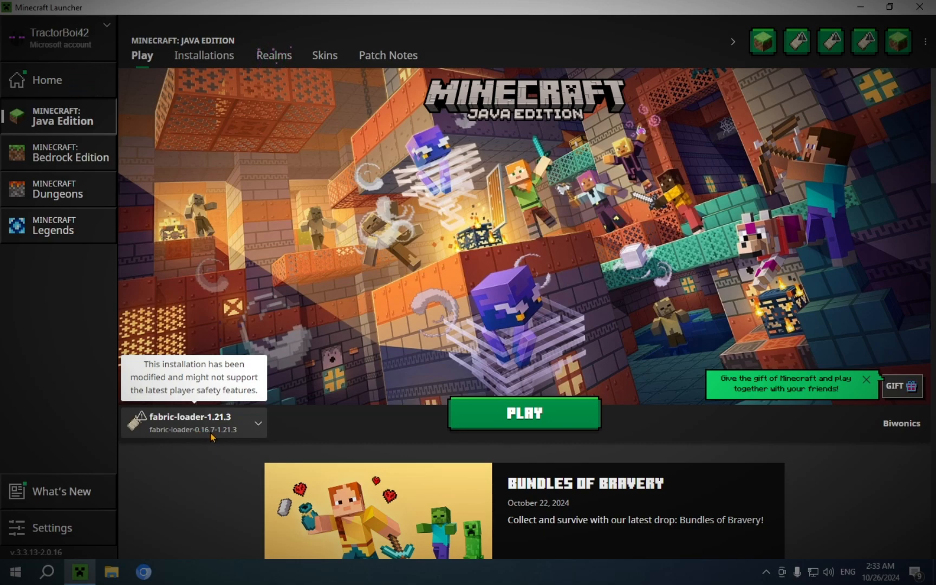
mouse_move(510, 409)
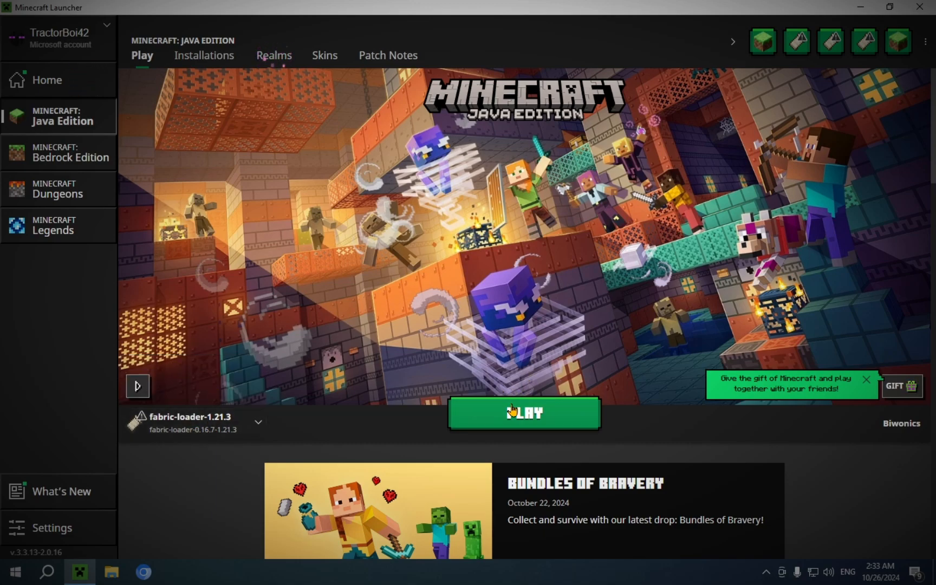
left_click(523, 413)
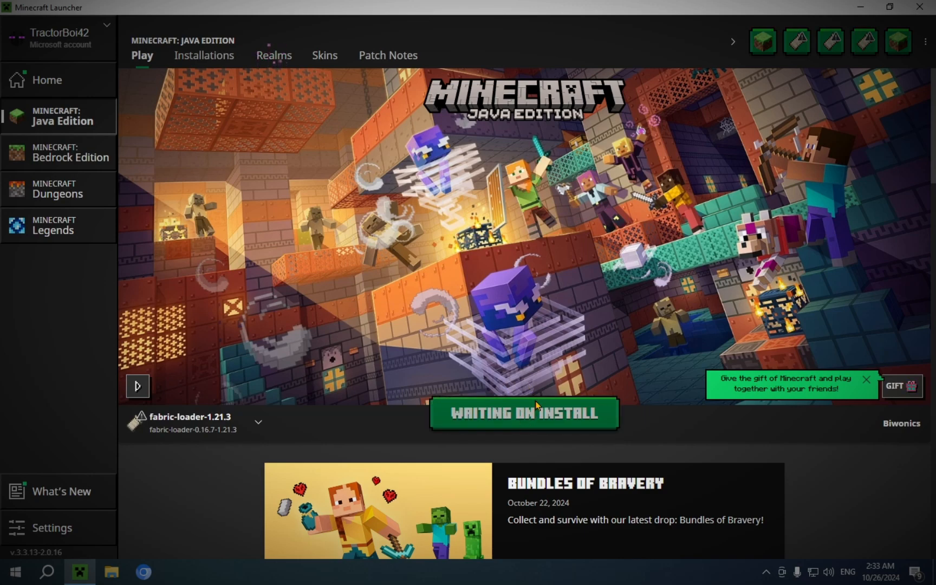
left_click(524, 413)
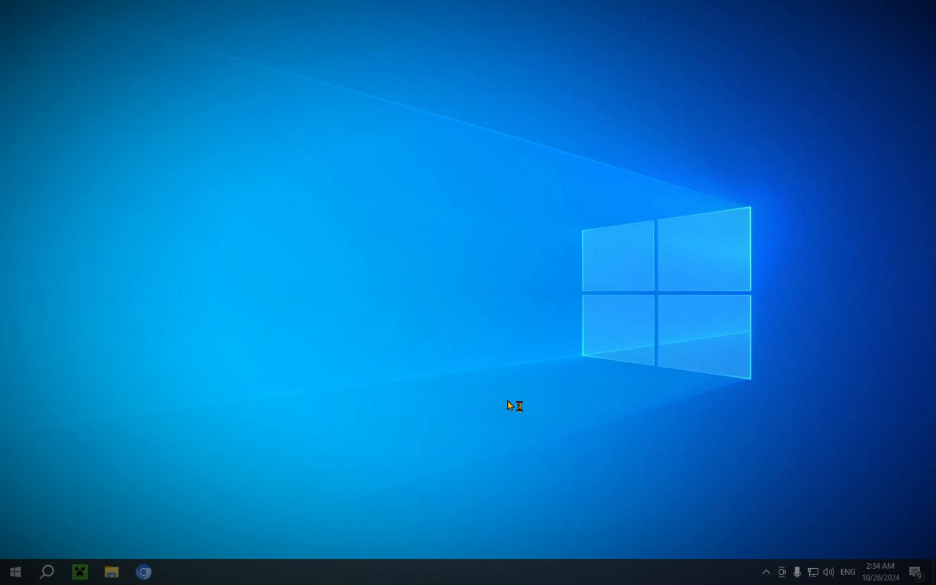
mouse_move(509, 405)
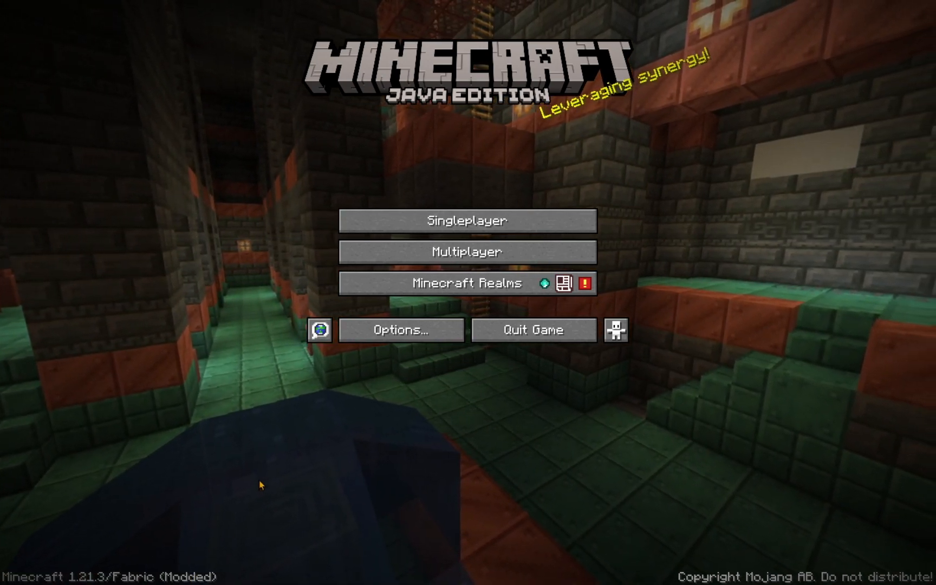
Step: From Options, reach Resource Packs and show the game's resourcepacks folder in File Explorer
left_click(401, 329)
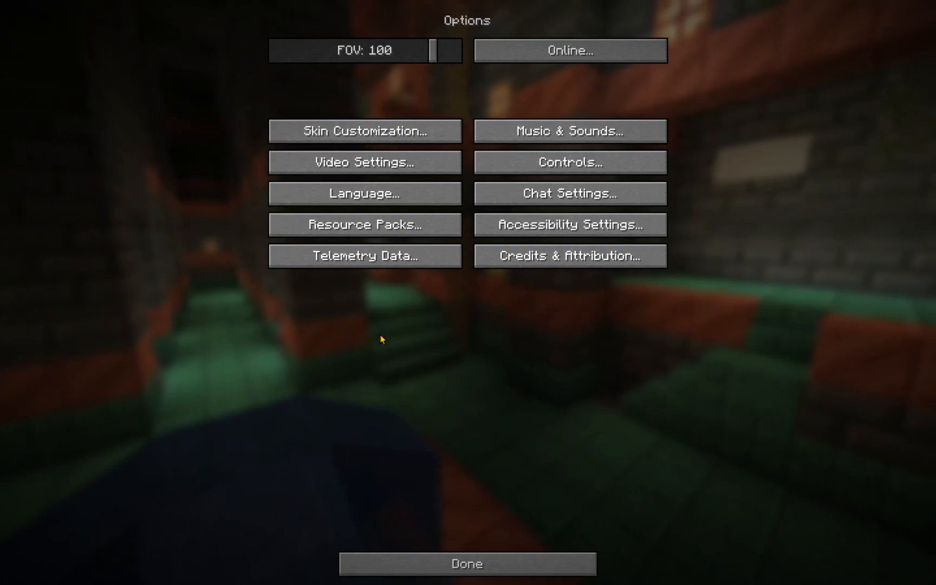
left_click(364, 224)
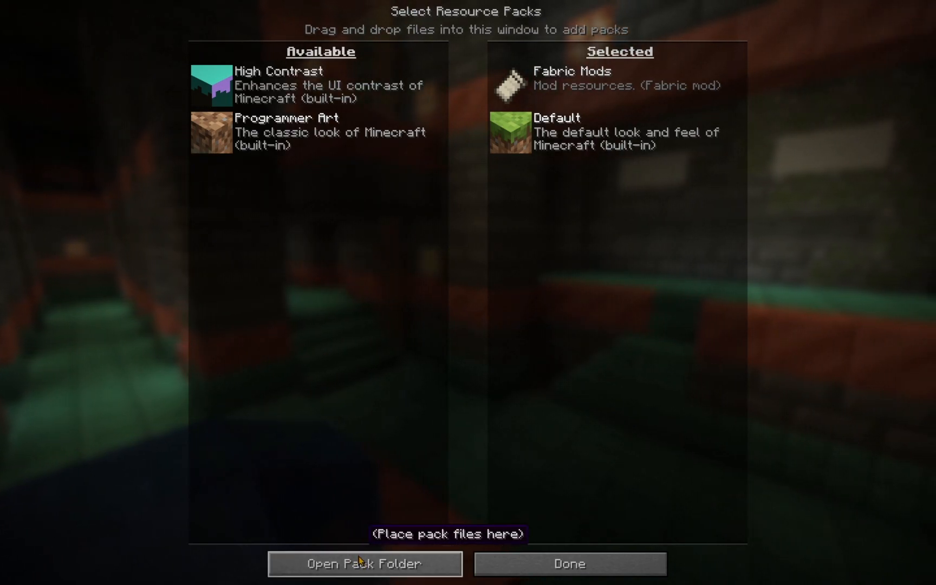
left_click(364, 564)
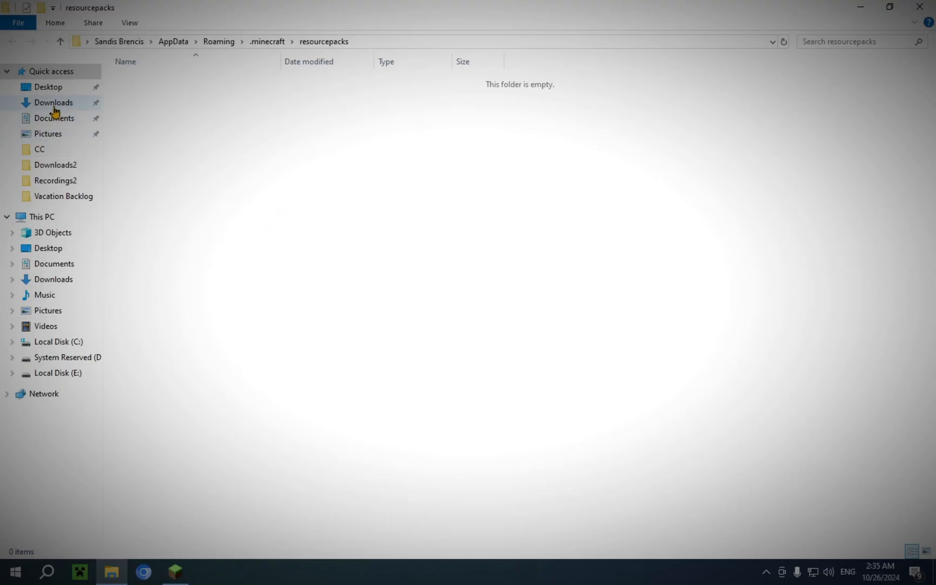
Step: Copy 'Faithful 32x - 1.21.zip' from Downloads and paste it into the resourcepacks folder
left_click(54, 102)
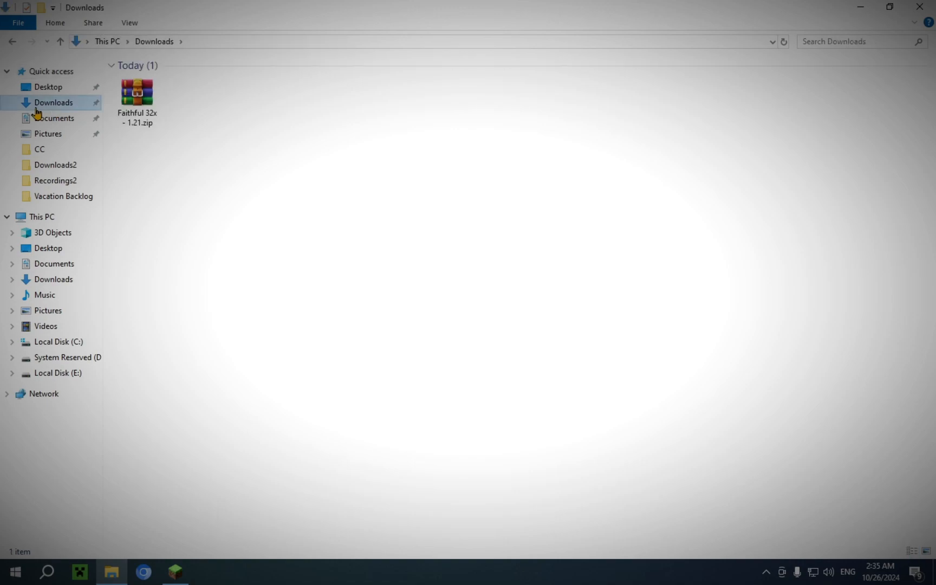
mouse_move(136, 116)
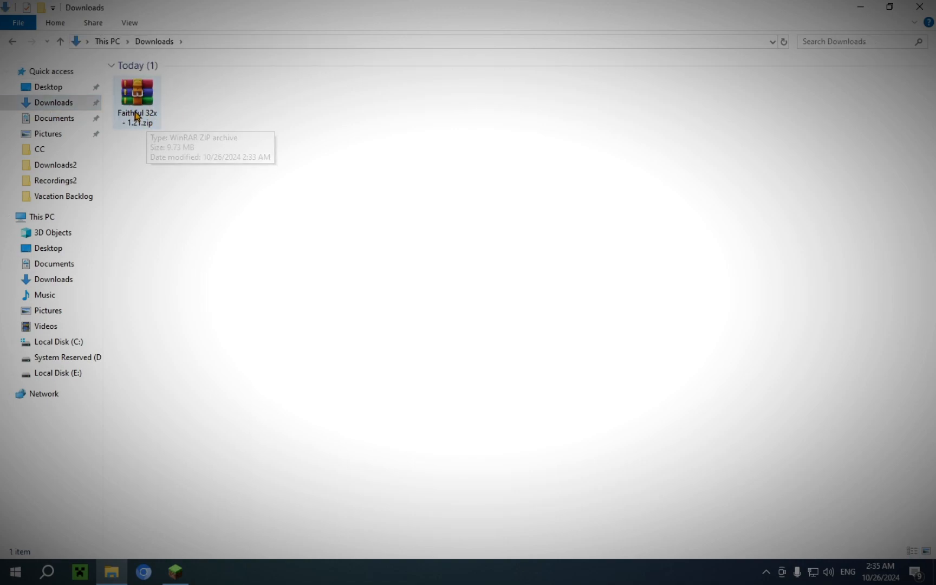
mouse_move(166, 119)
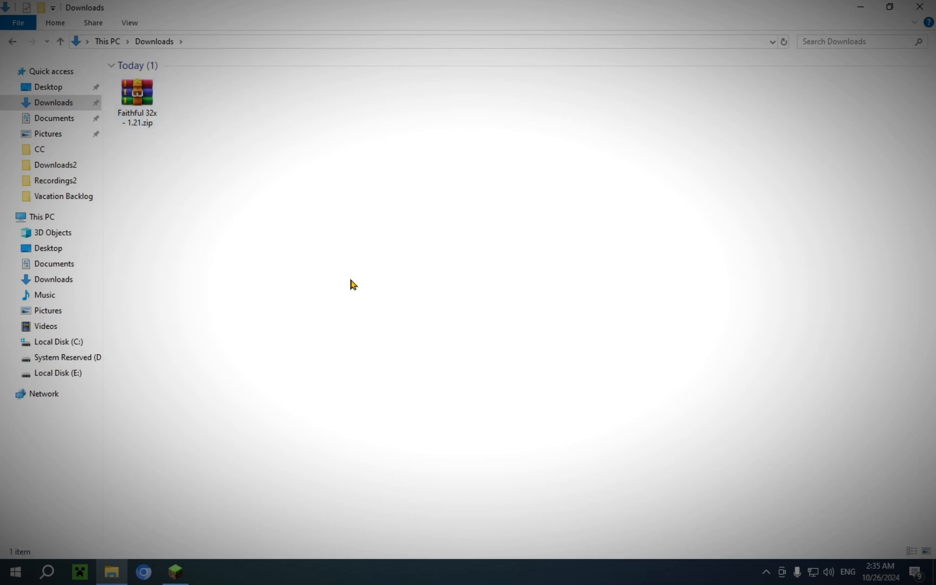
mouse_move(138, 157)
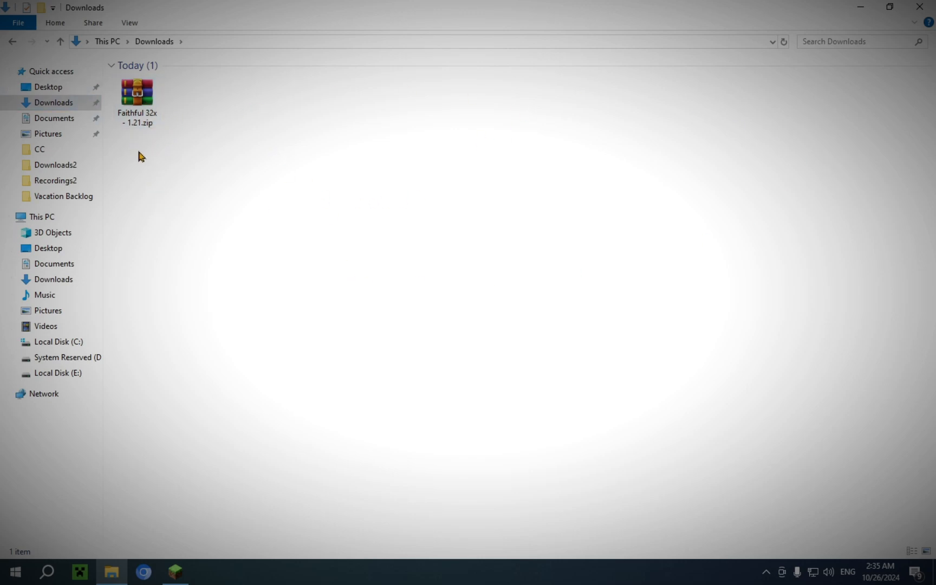
left_click(136, 95)
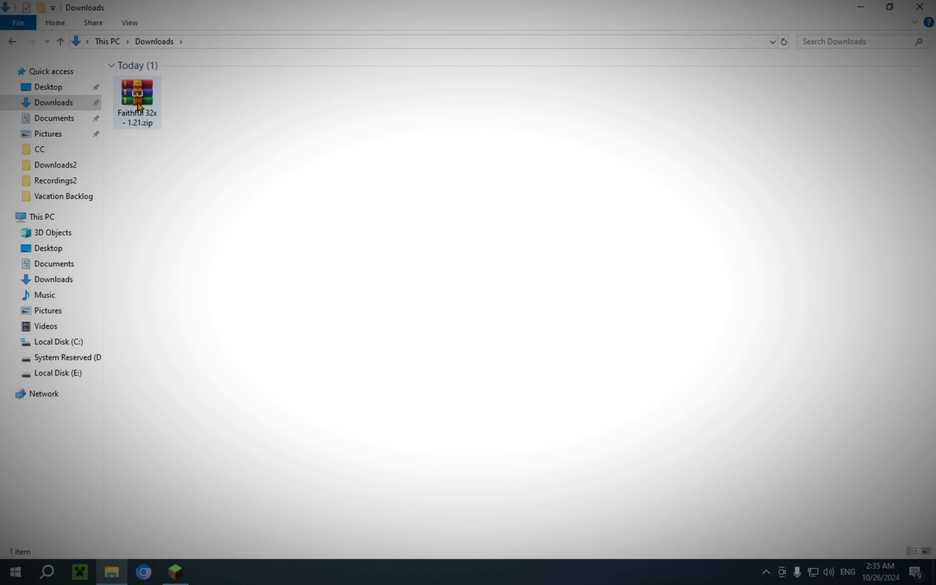
right_click(136, 99)
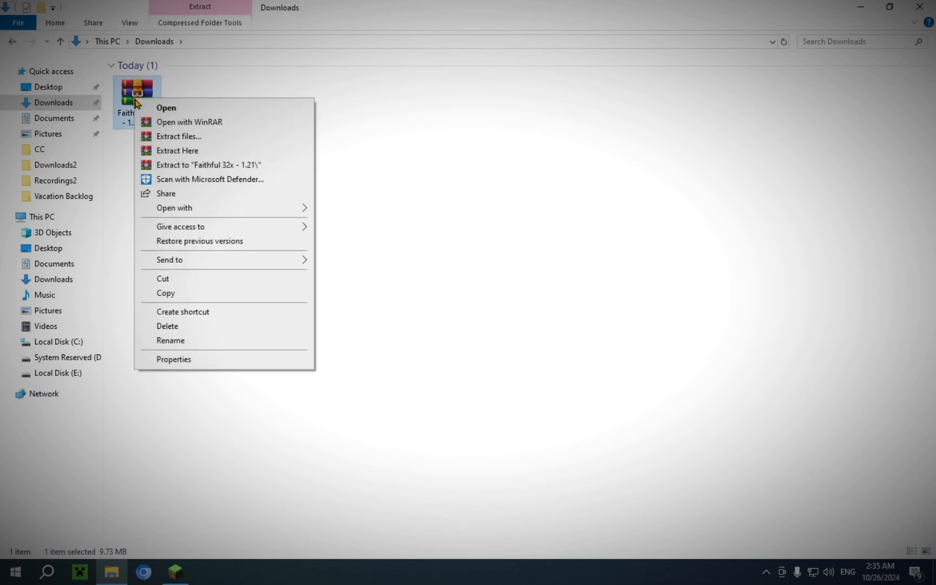
mouse_move(181, 294)
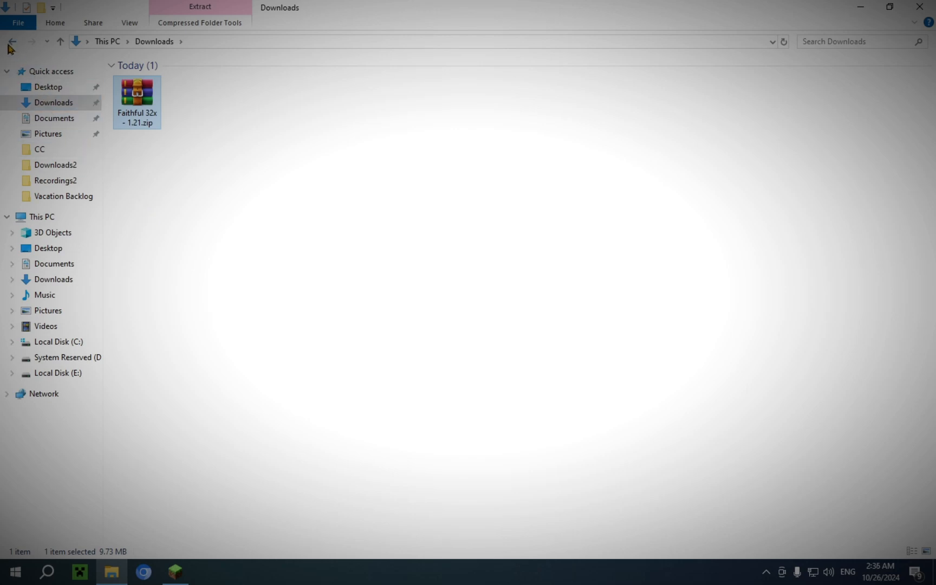
mouse_move(12, 41)
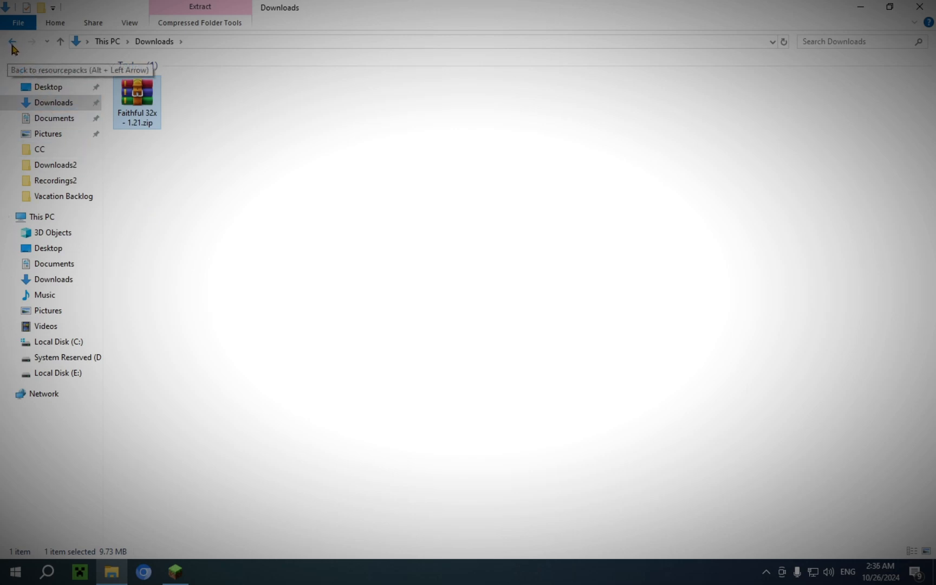
left_click(12, 41)
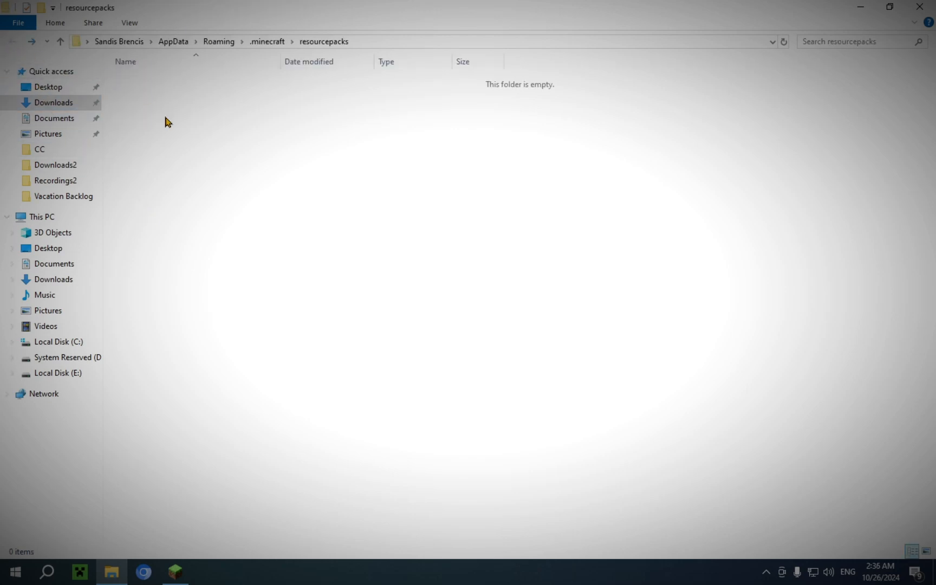
mouse_move(175, 165)
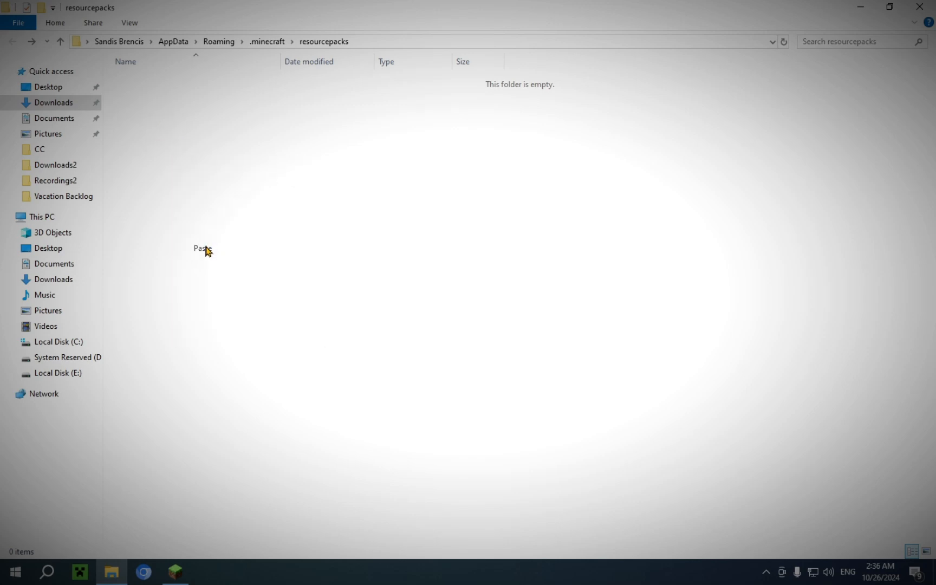
left_click(201, 249)
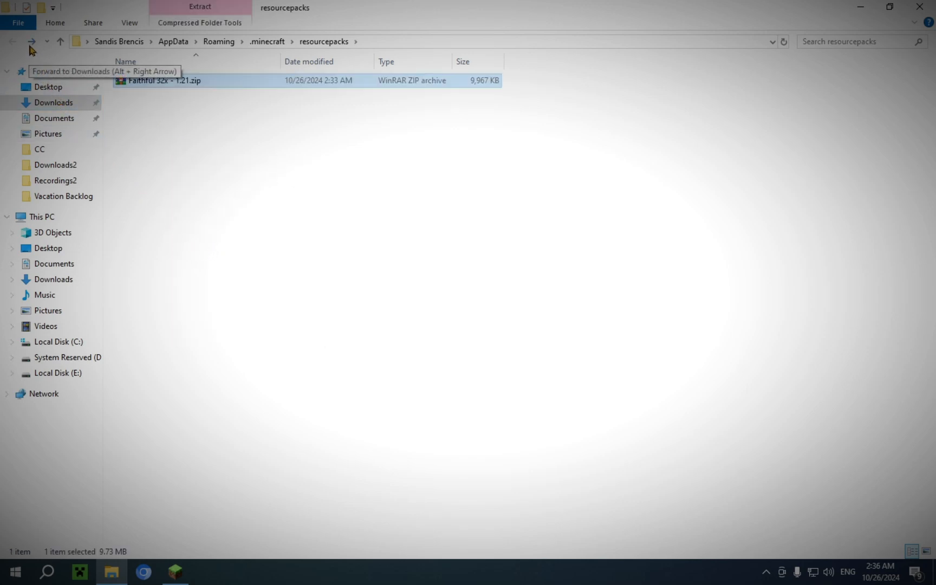
left_click(31, 41)
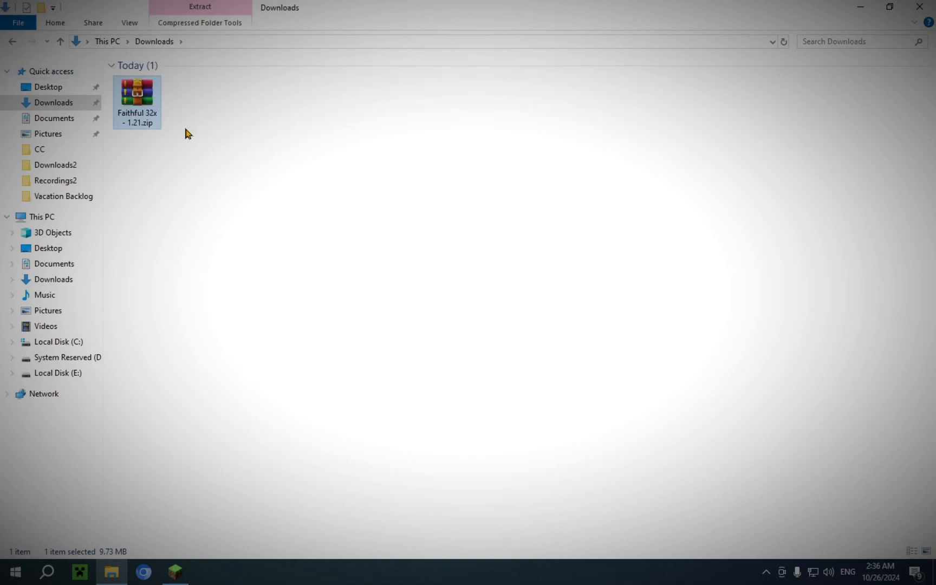
mouse_move(136, 99)
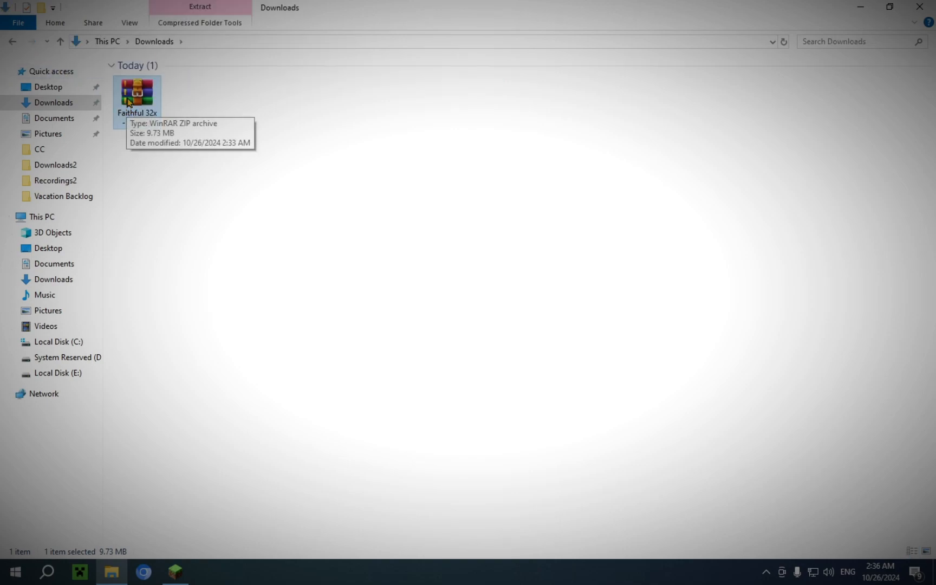
key("Delete")
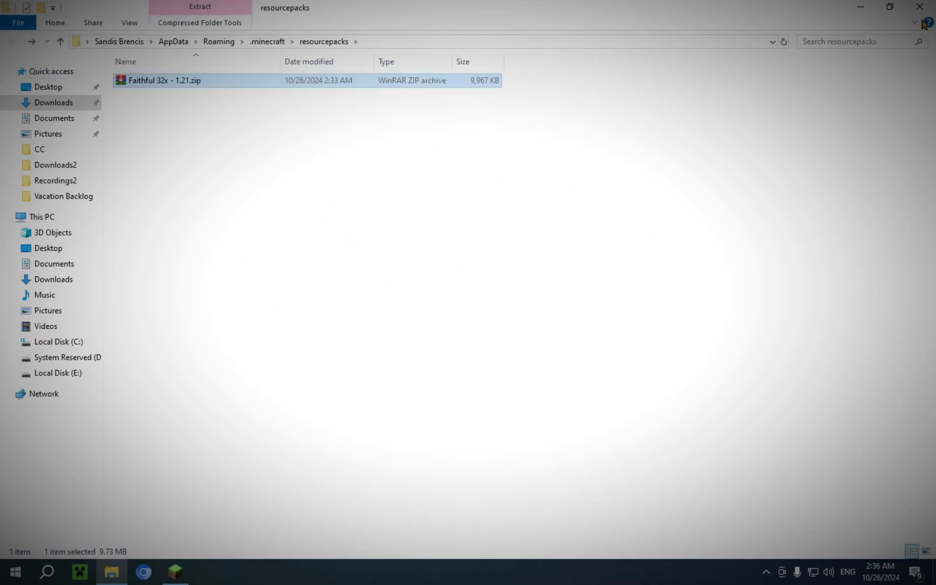
Step: Move Faithful 32x to Selected packs, accept the older-version warning, and apply with Done
left_click(929, 22)
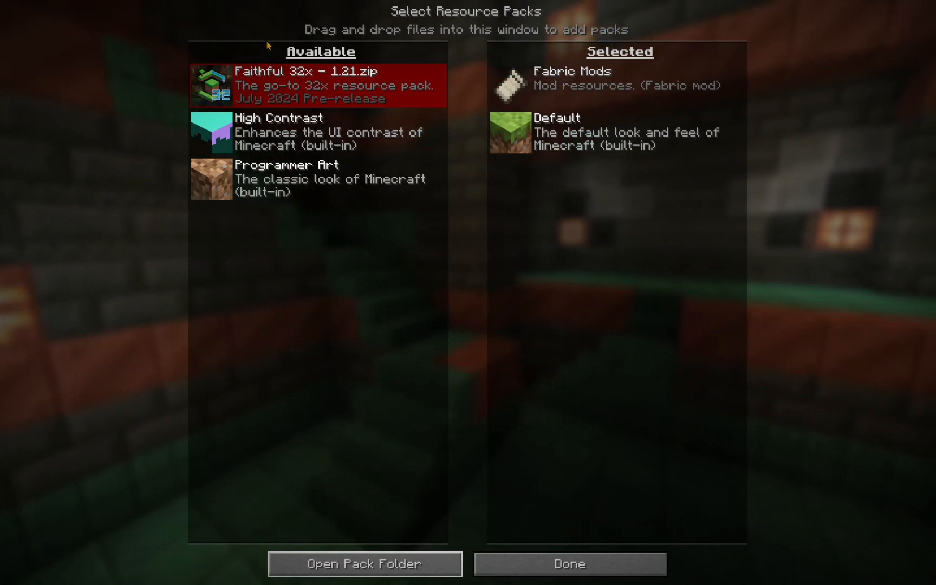
double_click(314, 85)
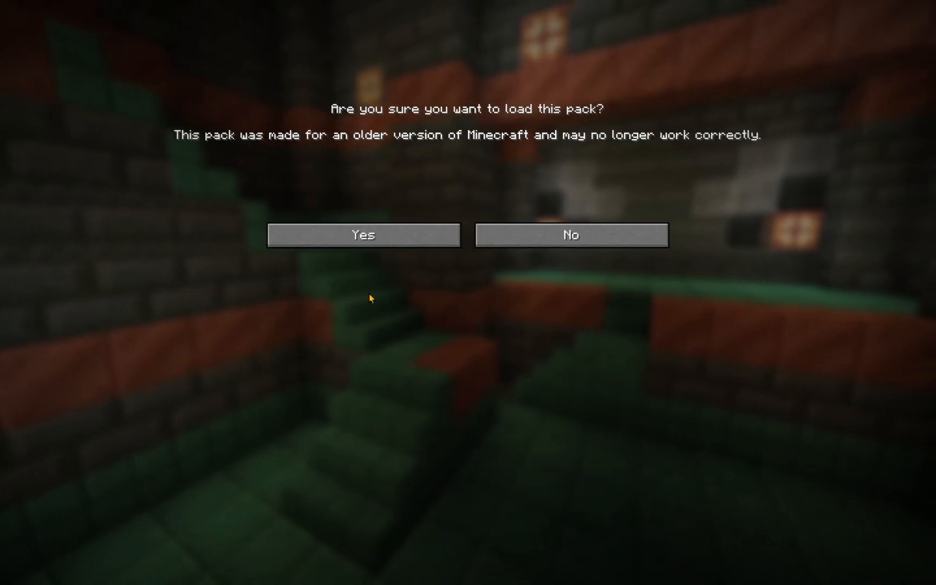
left_click(363, 234)
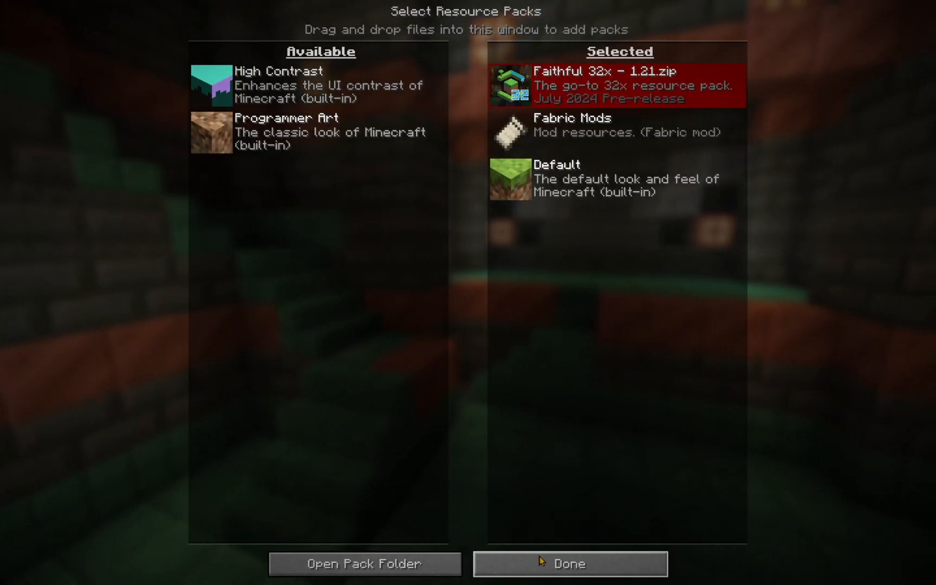
left_click(569, 564)
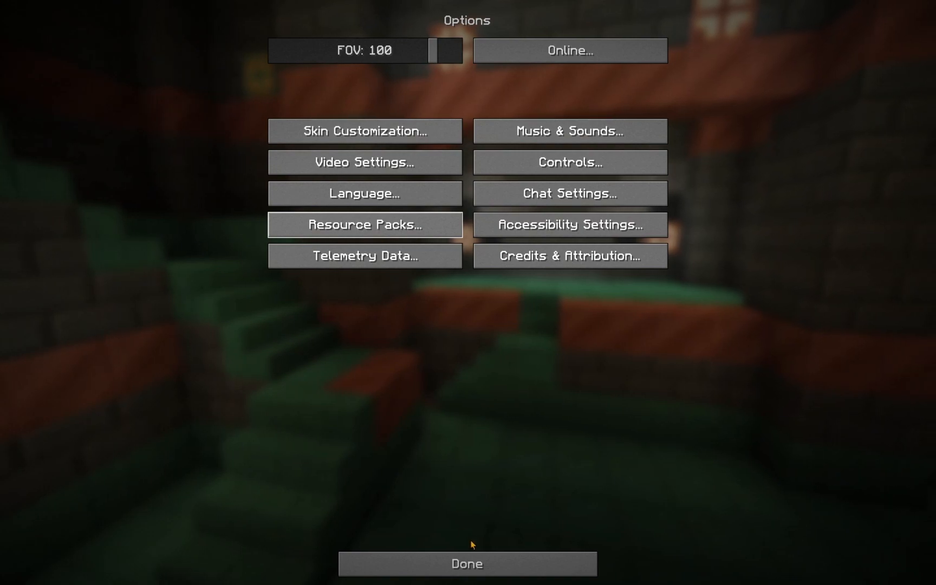
Step: Load Tutorial World from Singleplayer and show the creative inventory's retextured blocks
left_click(466, 564)
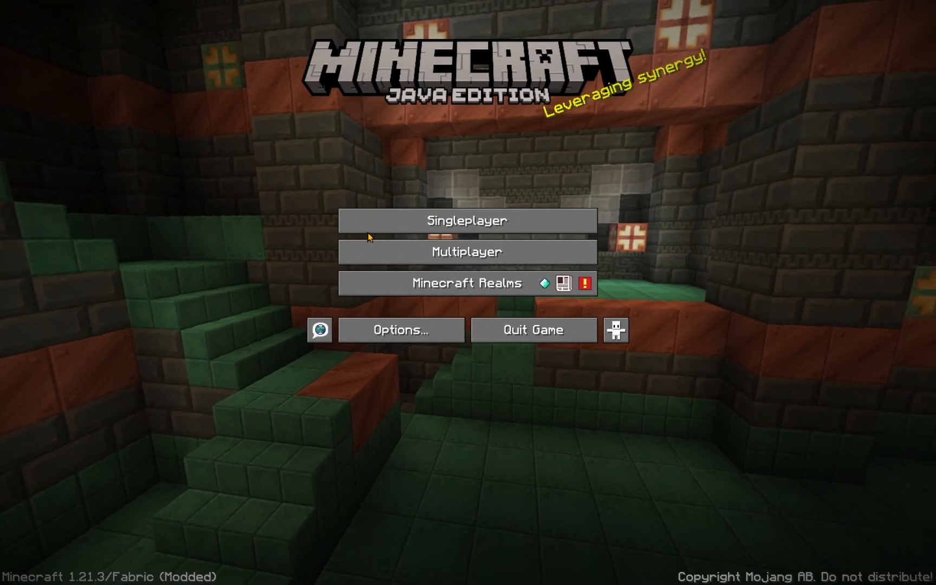
left_click(468, 220)
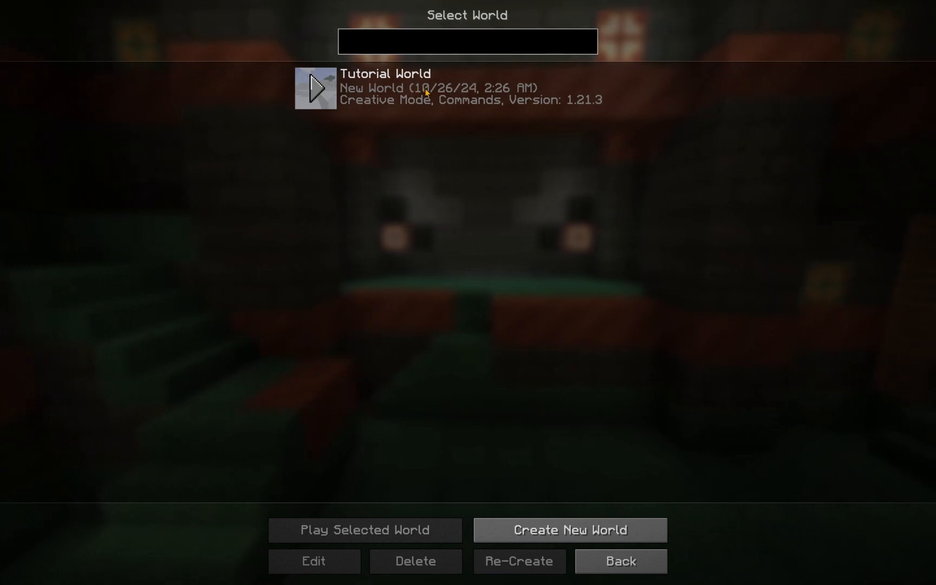
left_click(365, 530)
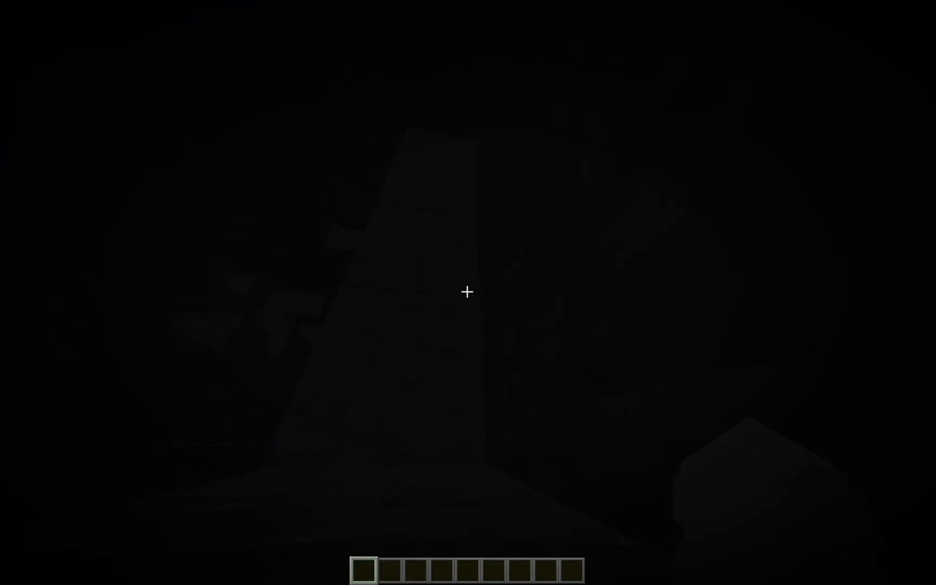
key("e")
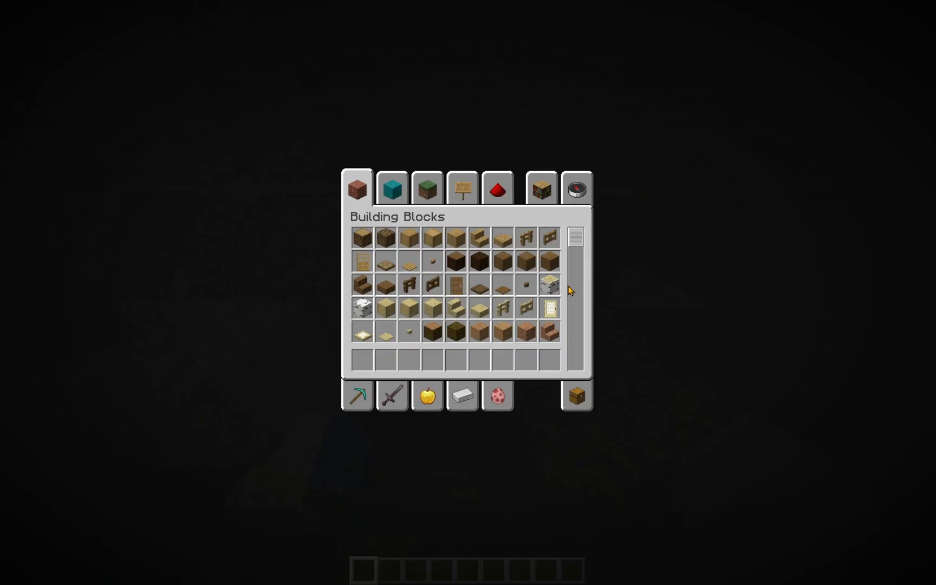